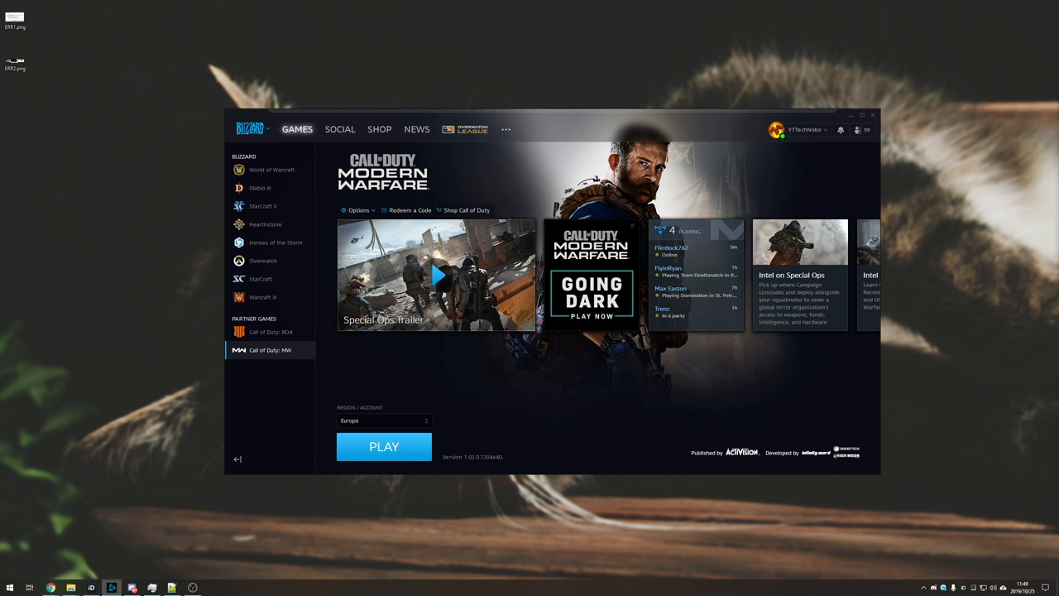
- Launch Call of Duty Modern Warfare and acknowledge the DirectX fatal error it throws
left_click(384, 447)
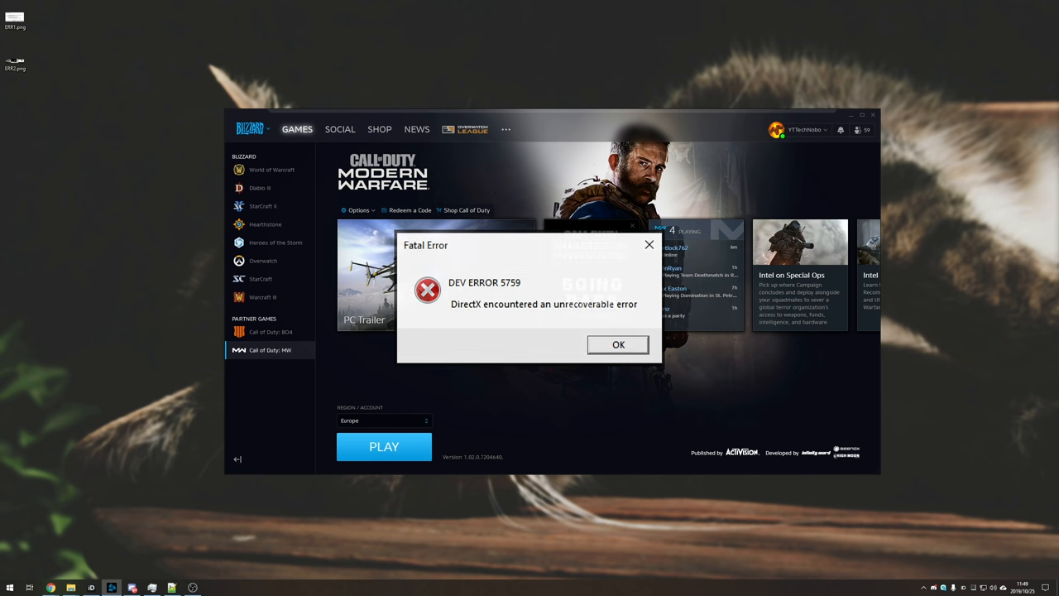
left_click(617, 344)
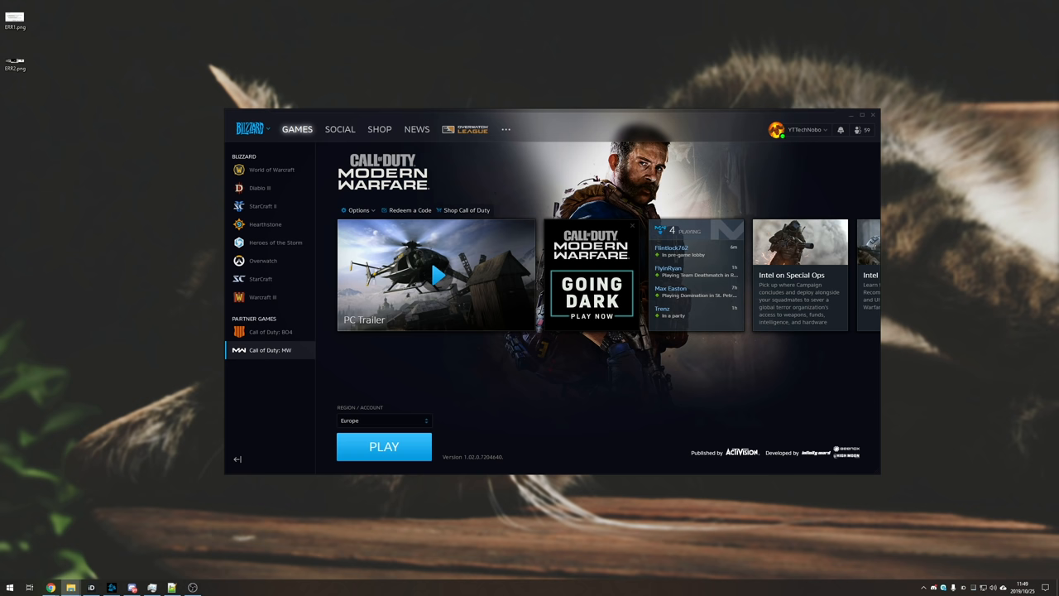
mouse_move(971, 374)
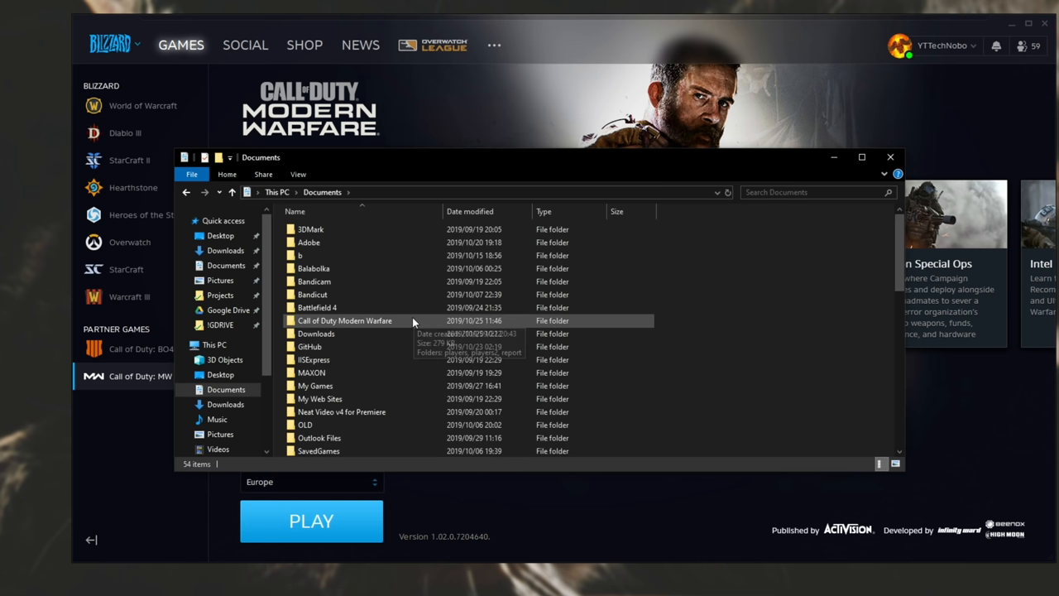
- Rename players to players-old and players2 to players2-old in the game's Documents folder
double_click(344, 321)
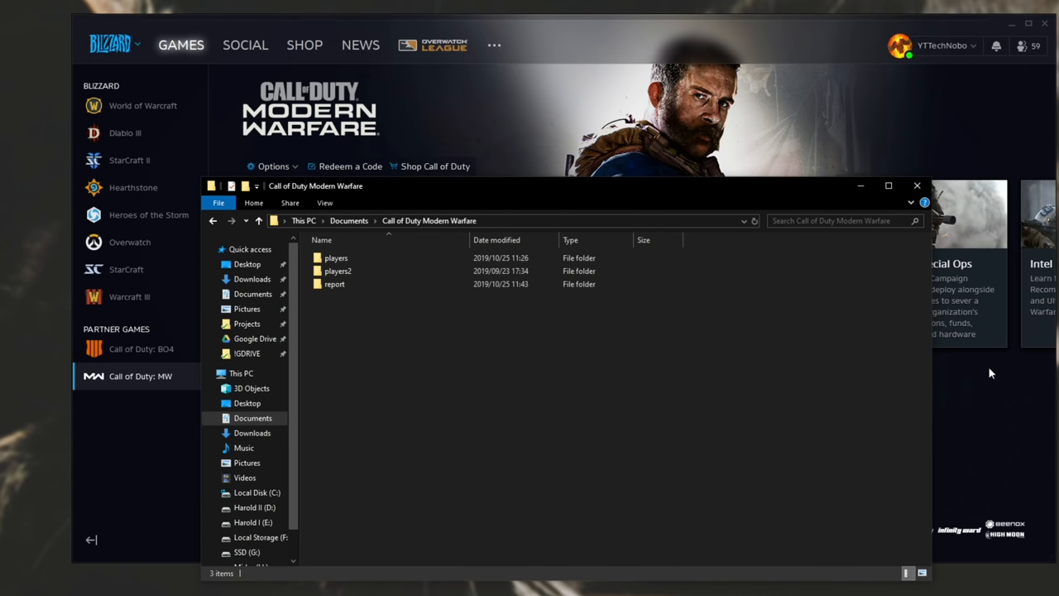
mouse_move(639, 222)
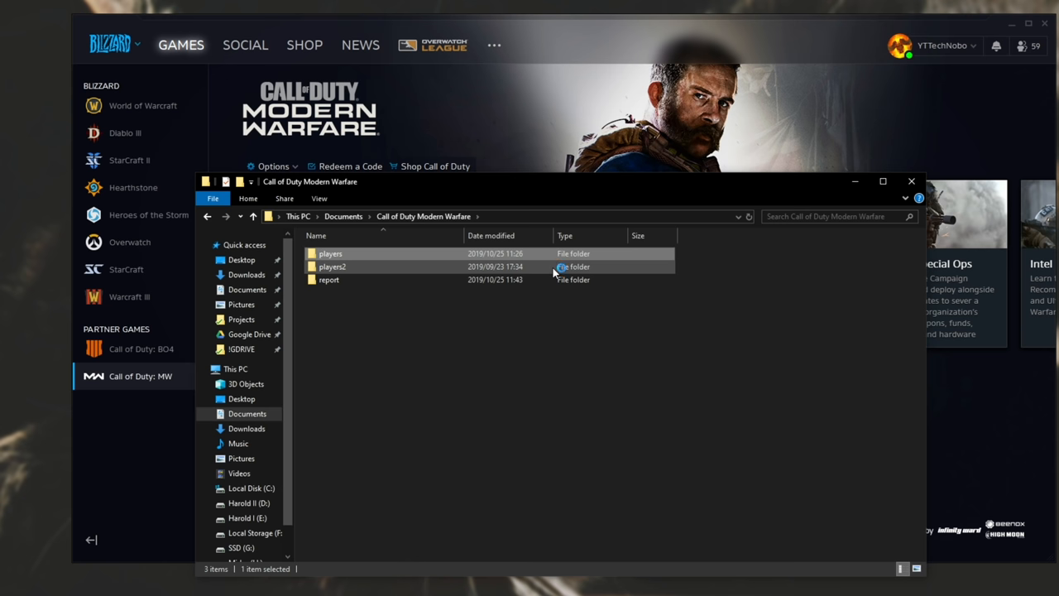
mouse_move(533, 291)
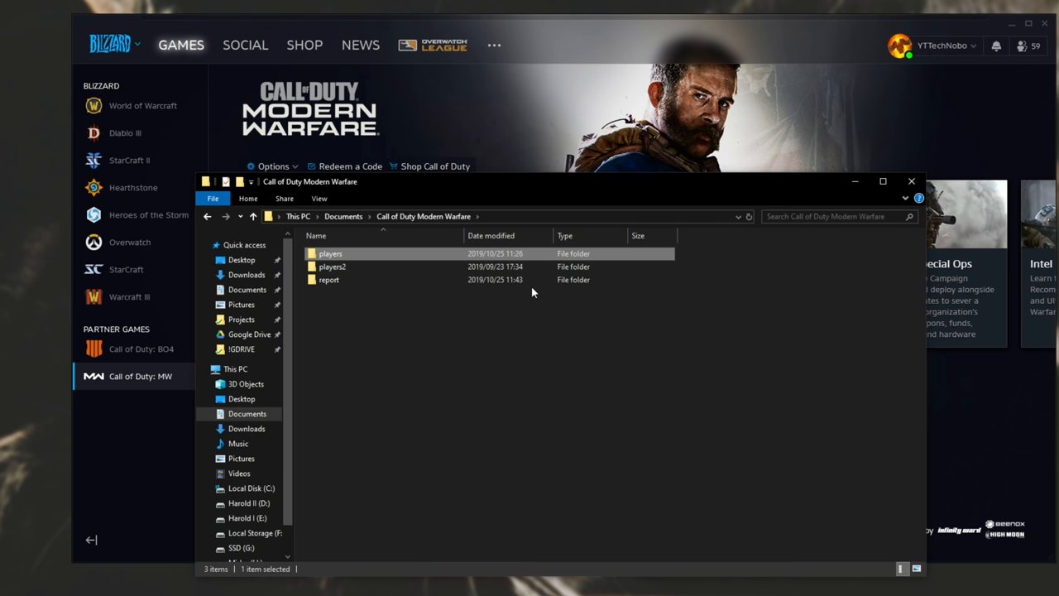
mouse_move(695, 275)
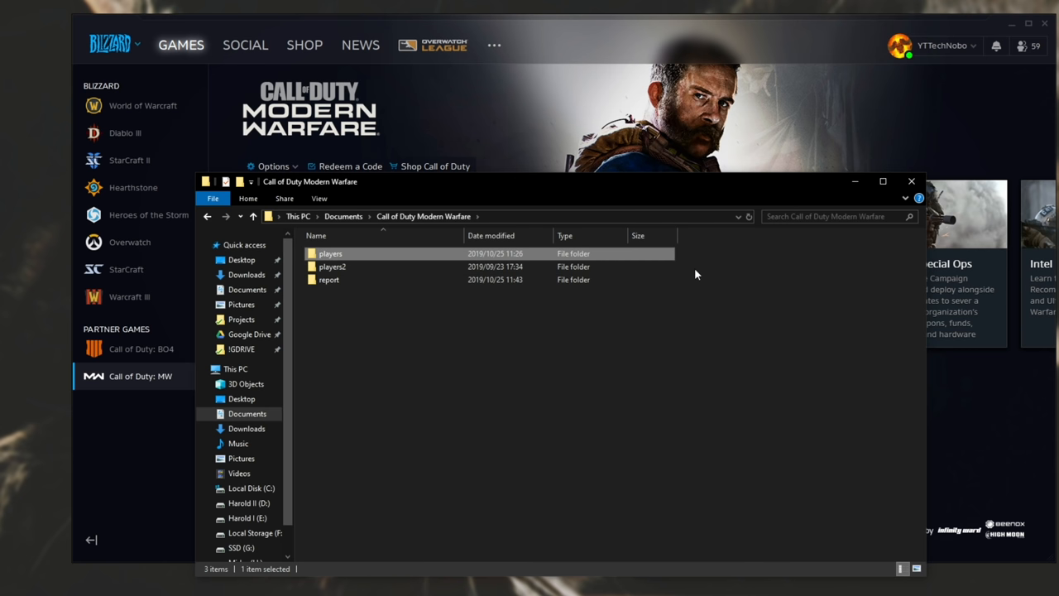
left_click(331, 266)
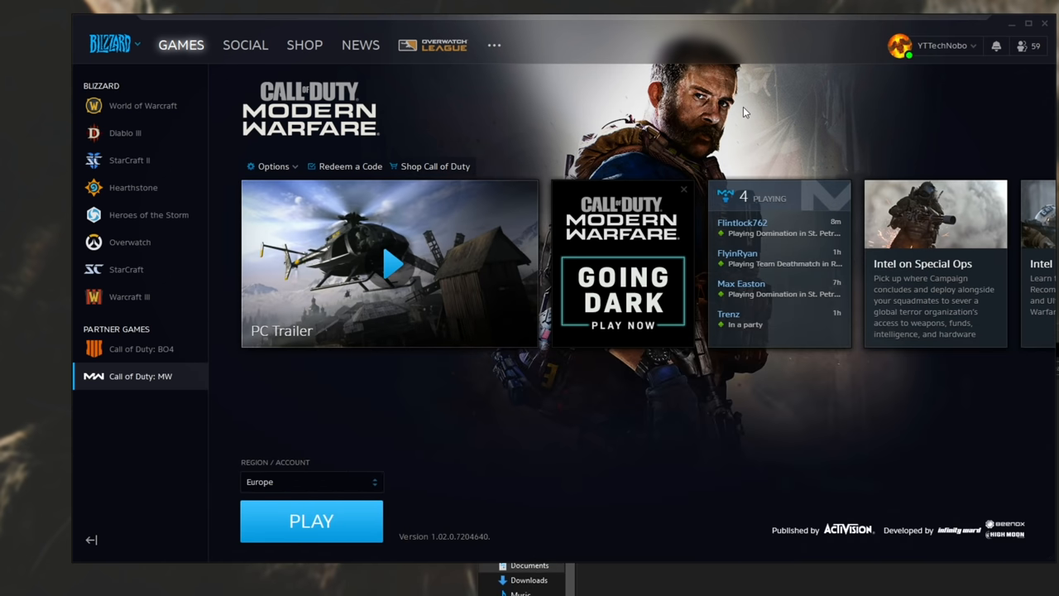
mouse_move(477, 229)
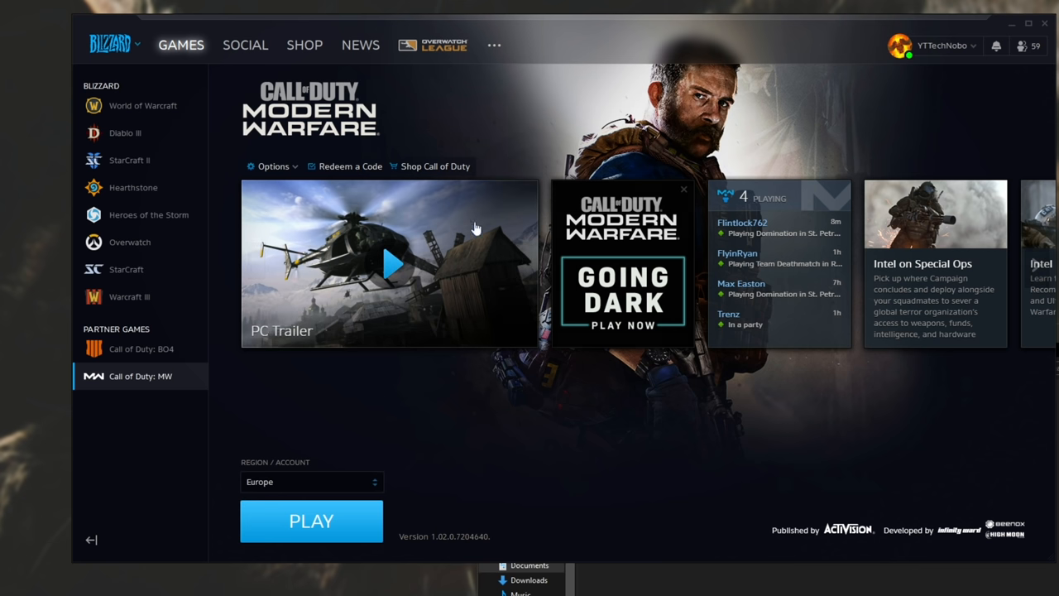
mouse_move(347, 526)
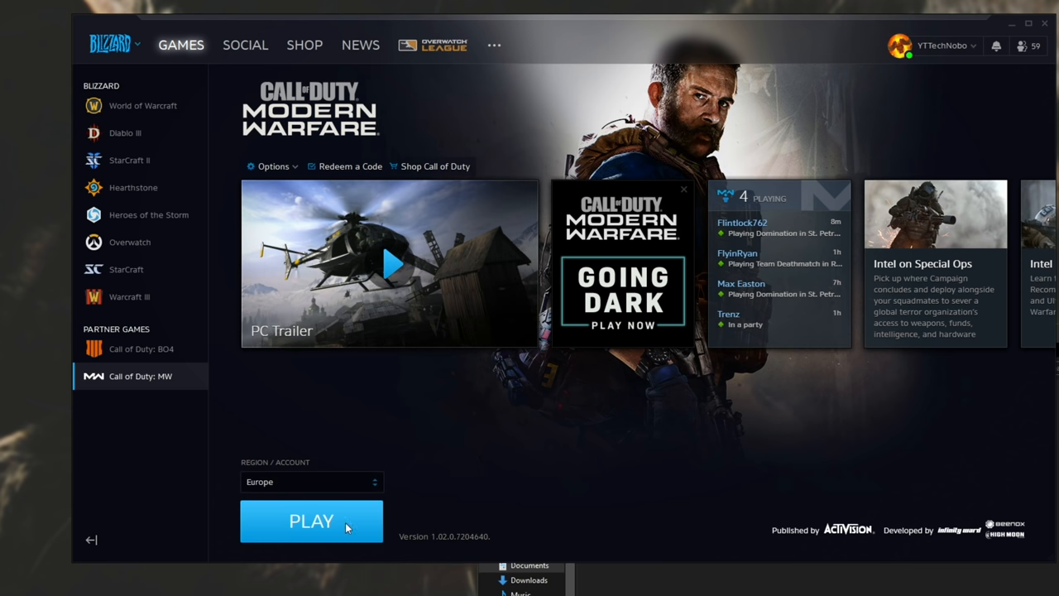
- Relaunch the game from Battle.net and answer the Run in Safe Mode? prompt
left_click(311, 520)
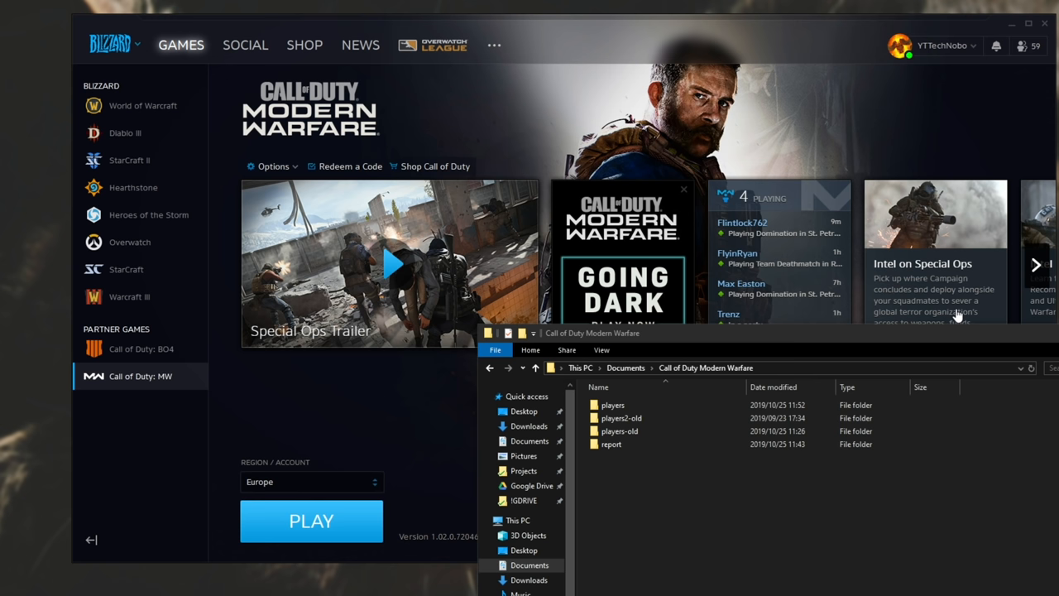
left_click(693, 403)
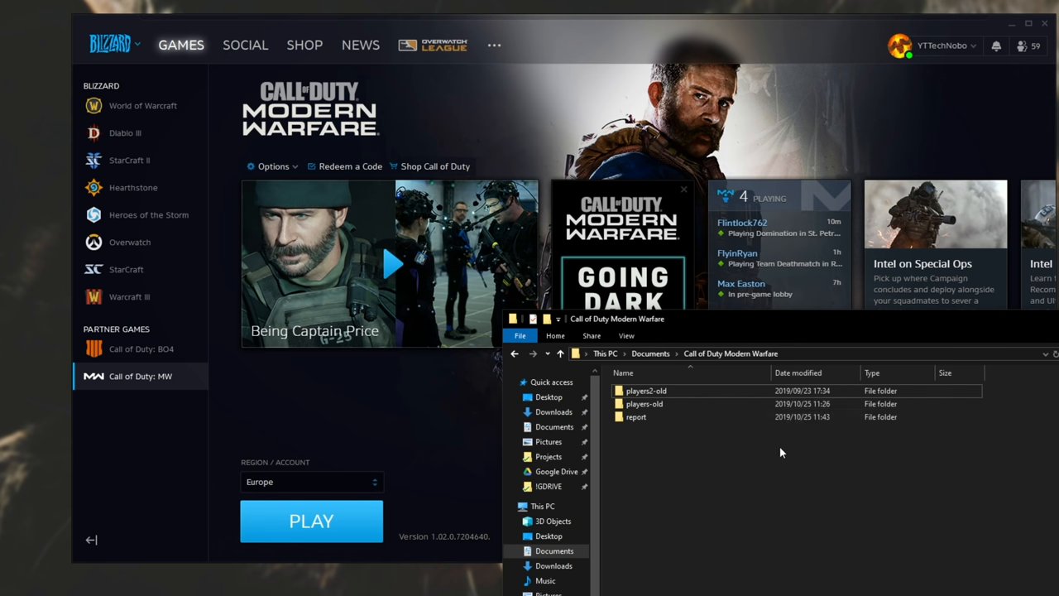
left_click(311, 519)
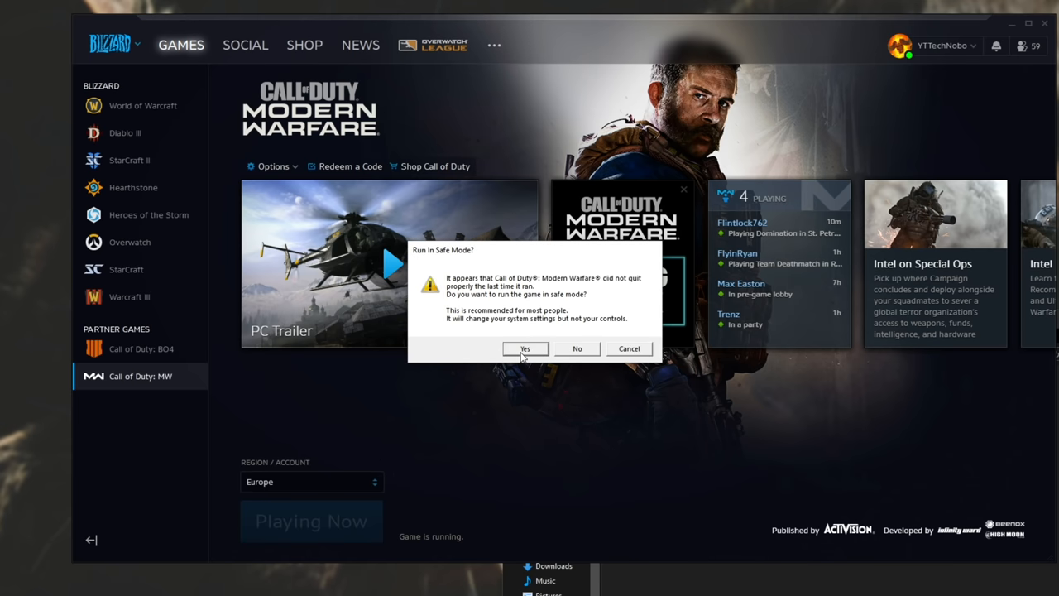
left_click(525, 348)
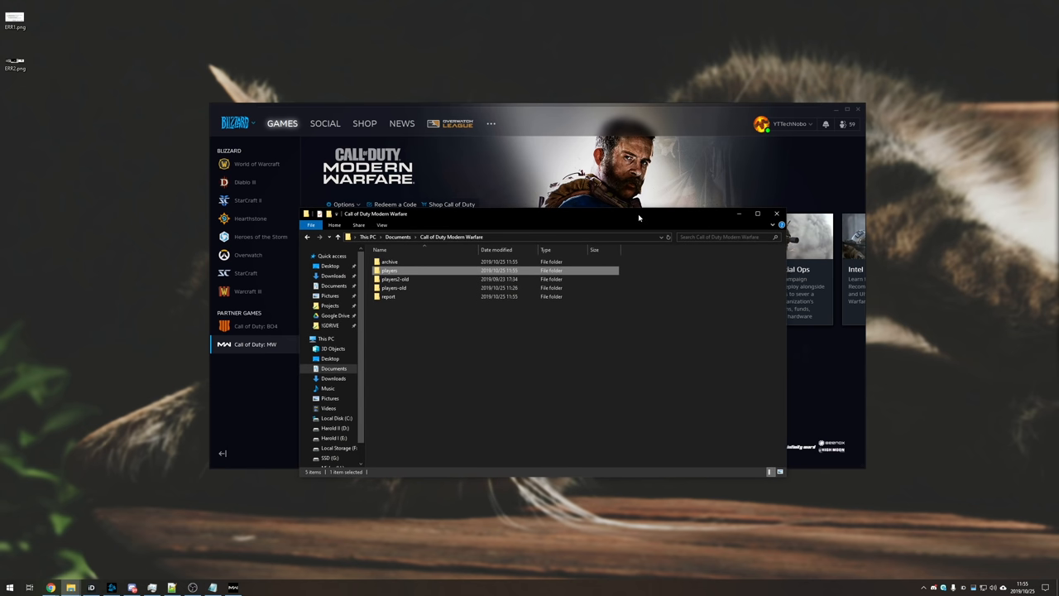
mouse_move(672, 248)
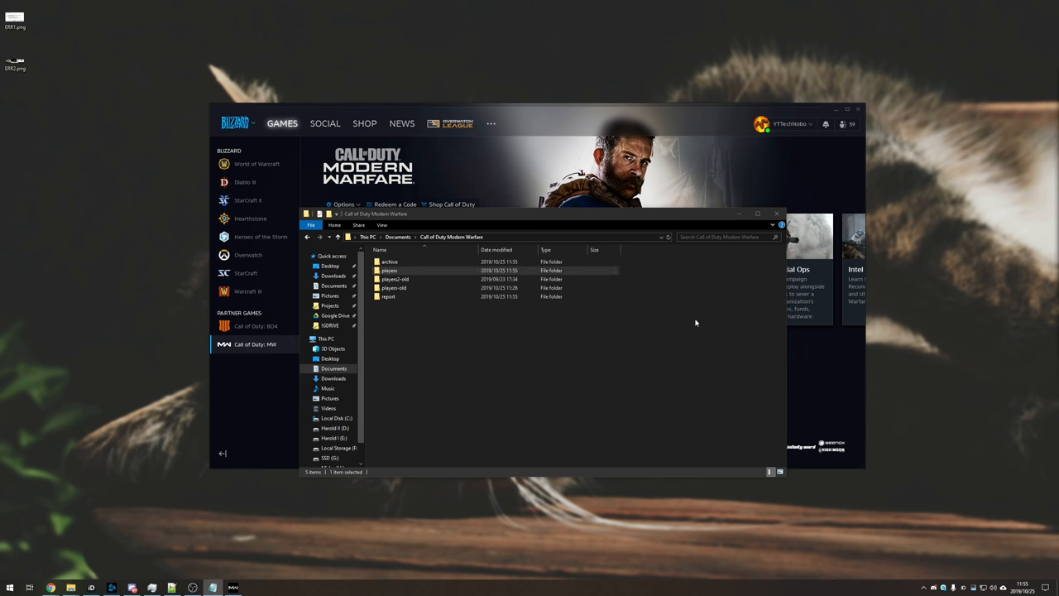
- Open the newly created players folder to list adv_options.ini, config.cfg and the other files
left_click(414, 278)
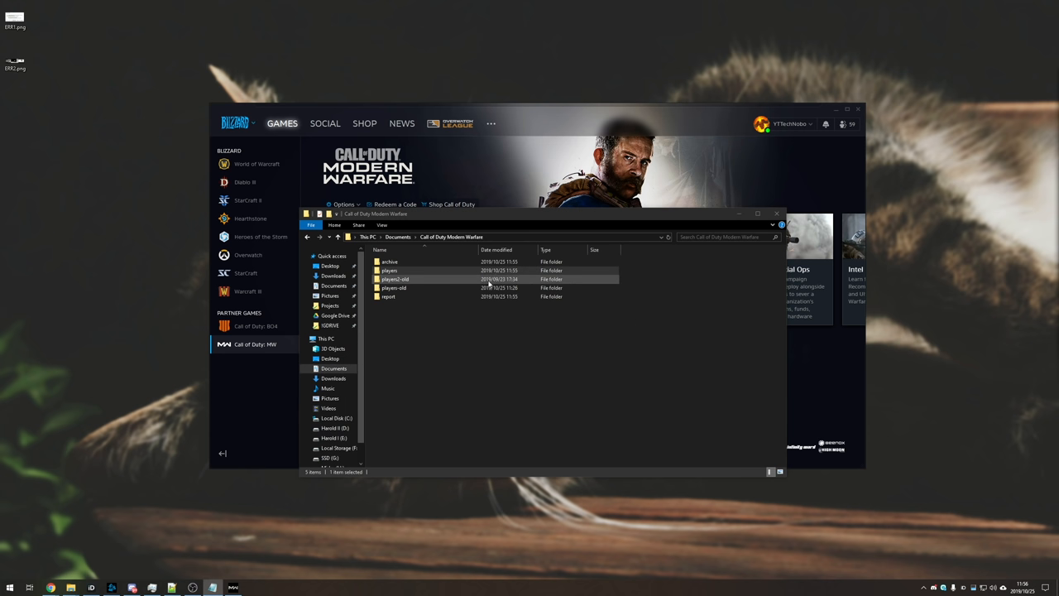
left_click(388, 271)
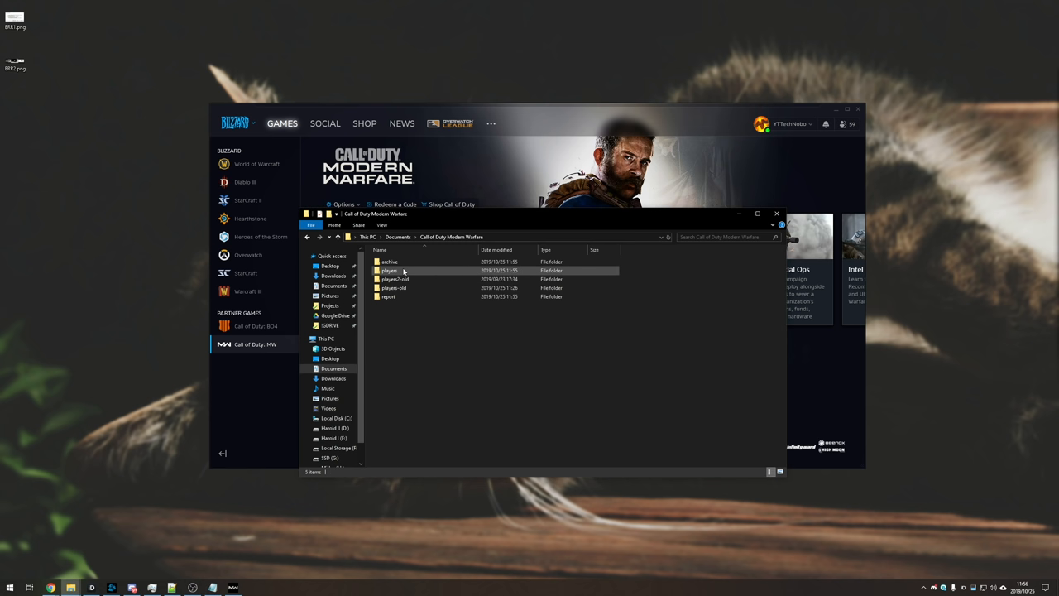
double_click(389, 271)
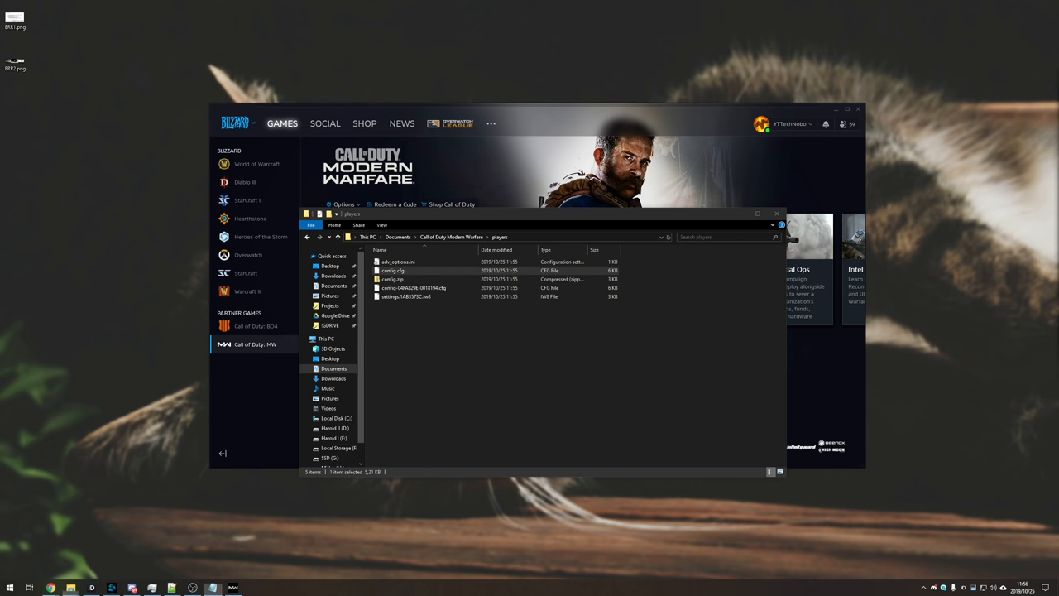
- Open config.cfg in Notepad and scroll to the GeForce GTX 1080 Ti graphics card line
double_click(392, 271)
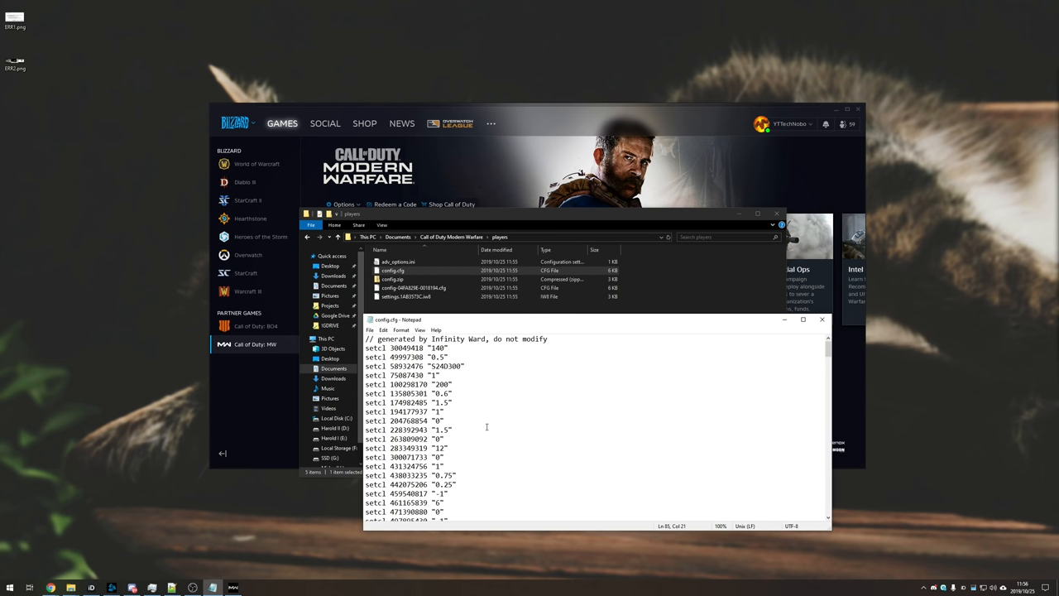
scroll("down", 3)
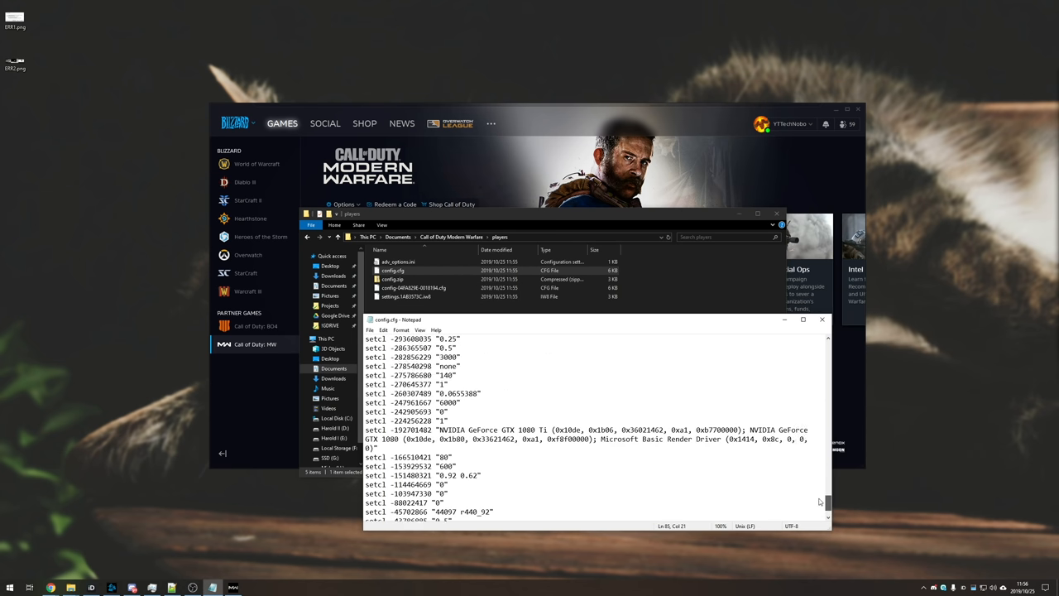
scroll("up", 3)
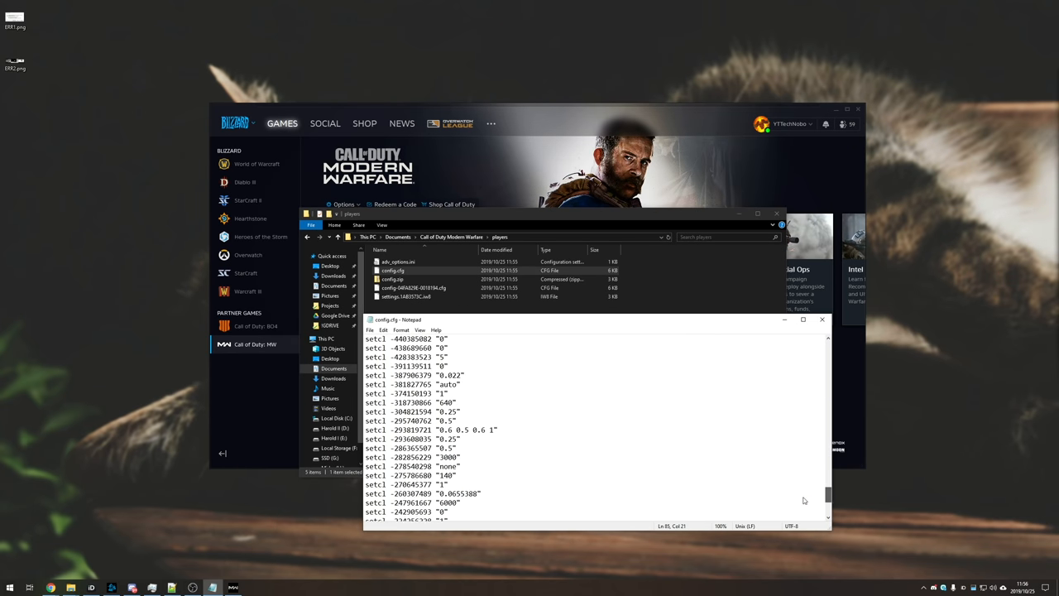
scroll("down", 3)
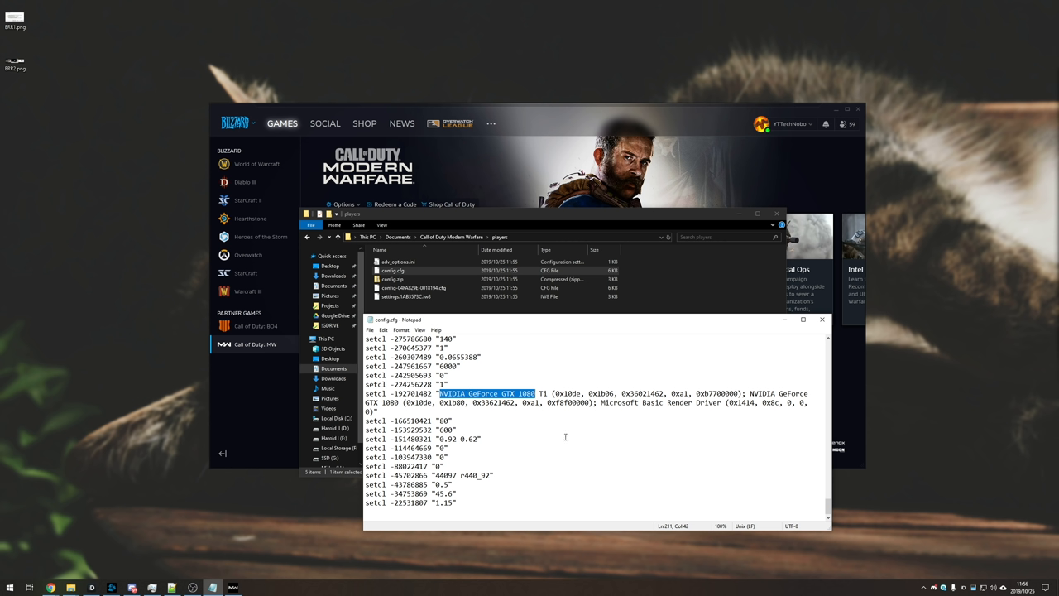
mouse_move(536, 430)
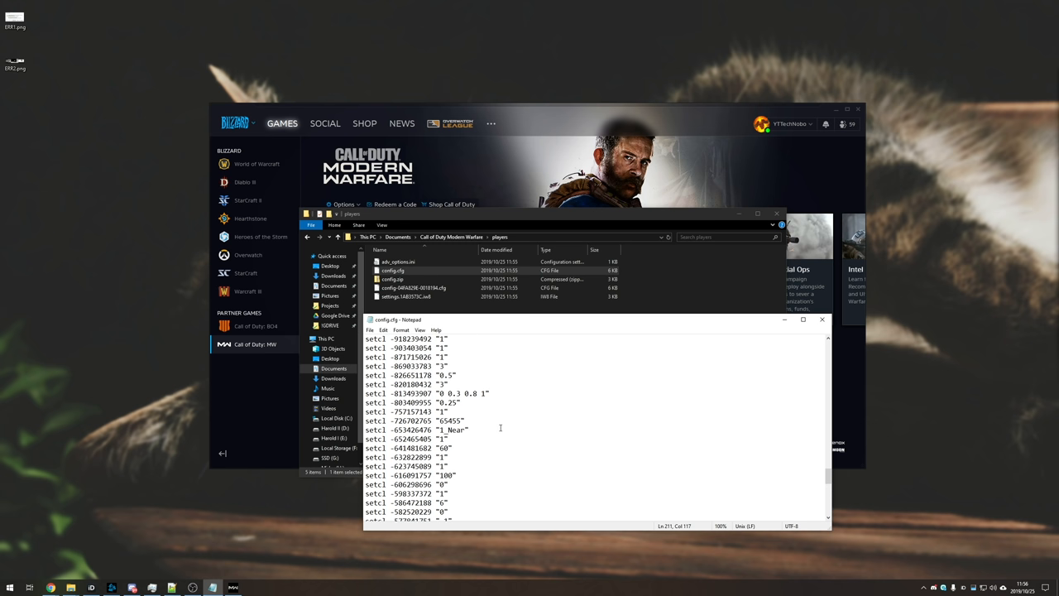
scroll("down", 3)
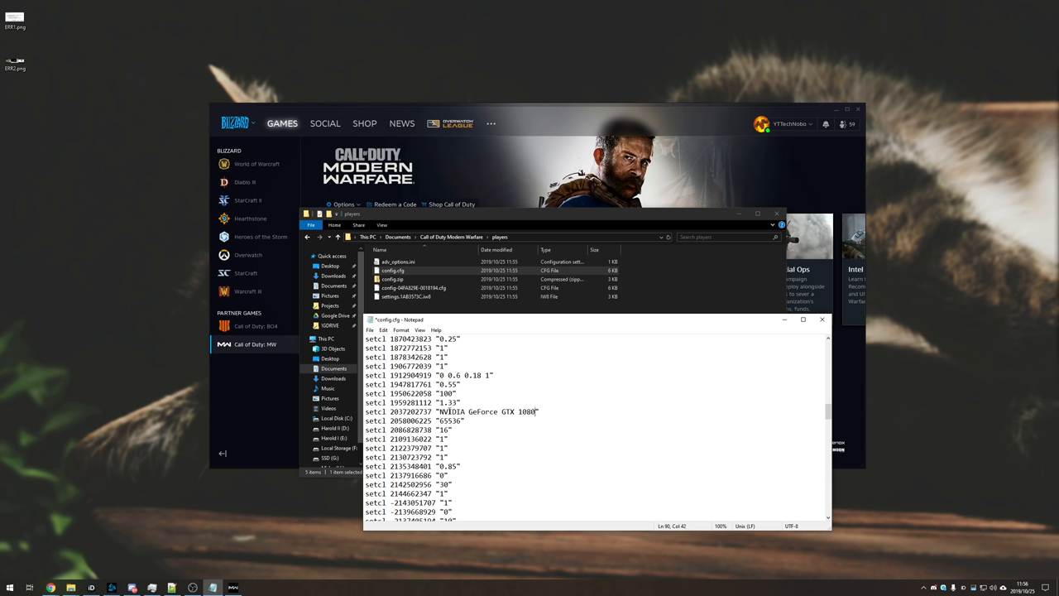
- Shorten the GPU entry to NVIDIA GeForce GTX 1080, save and close Notepad
double_click(493, 410)
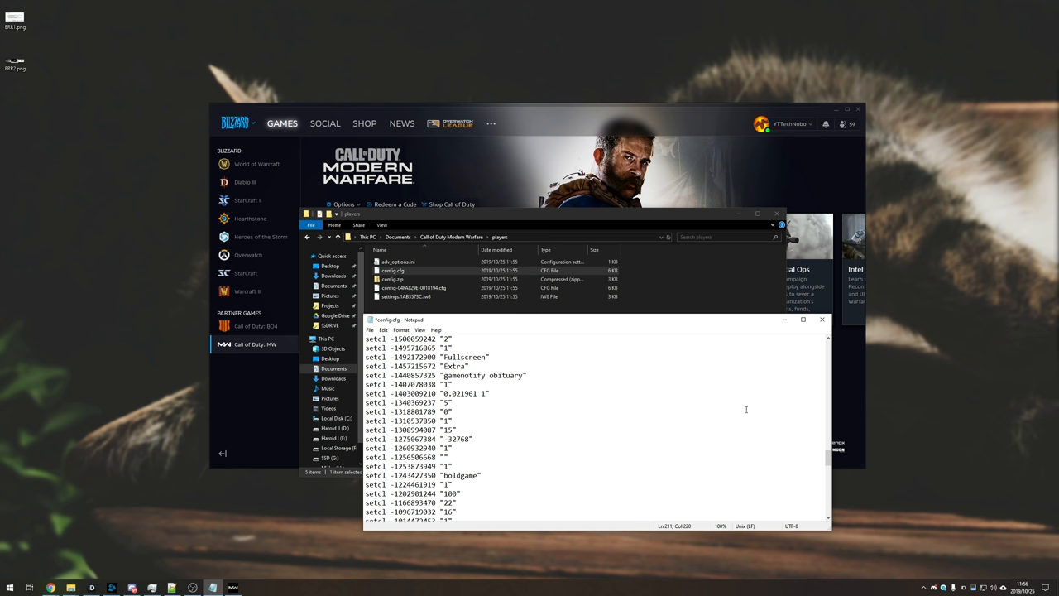
left_click(821, 320)
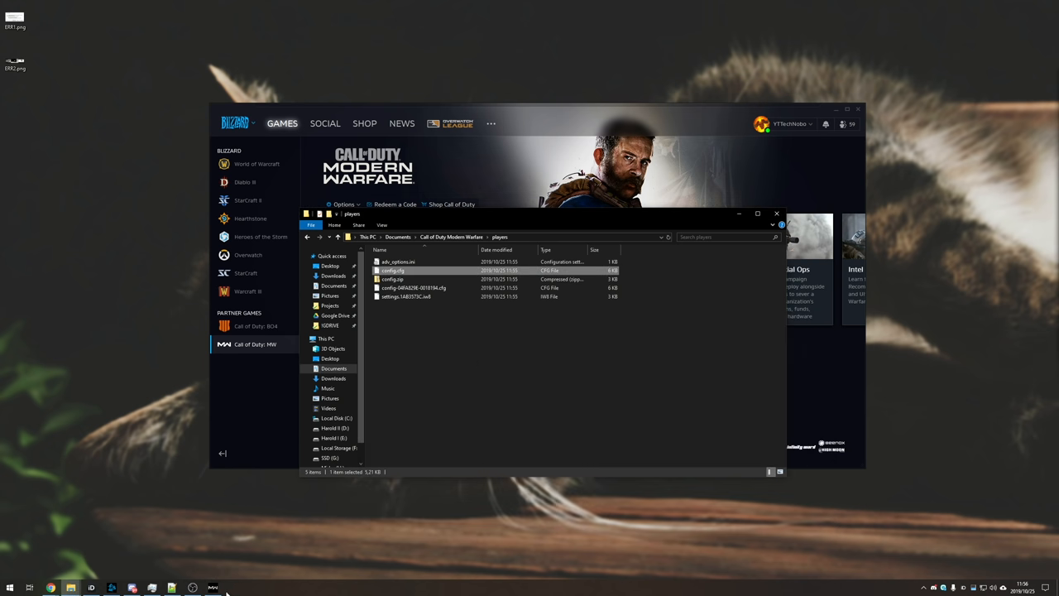